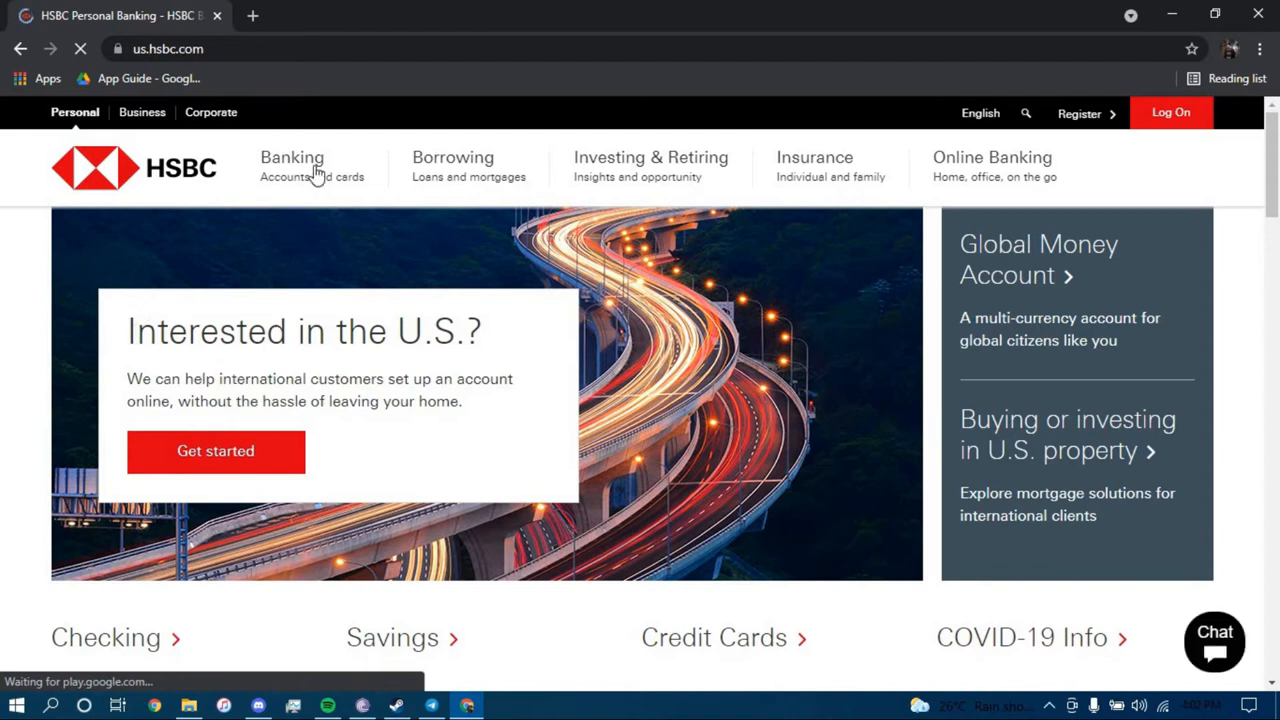
Open Checking from the Banking products menu
click(292, 165)
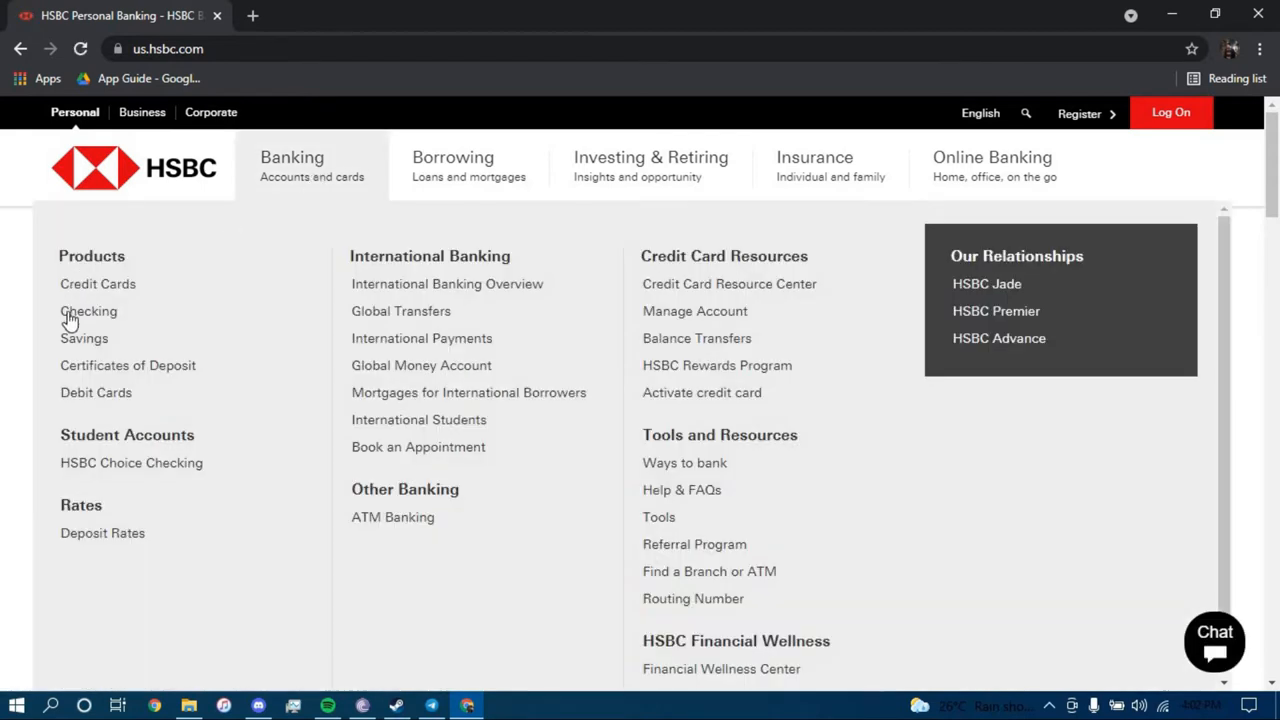
click(88, 311)
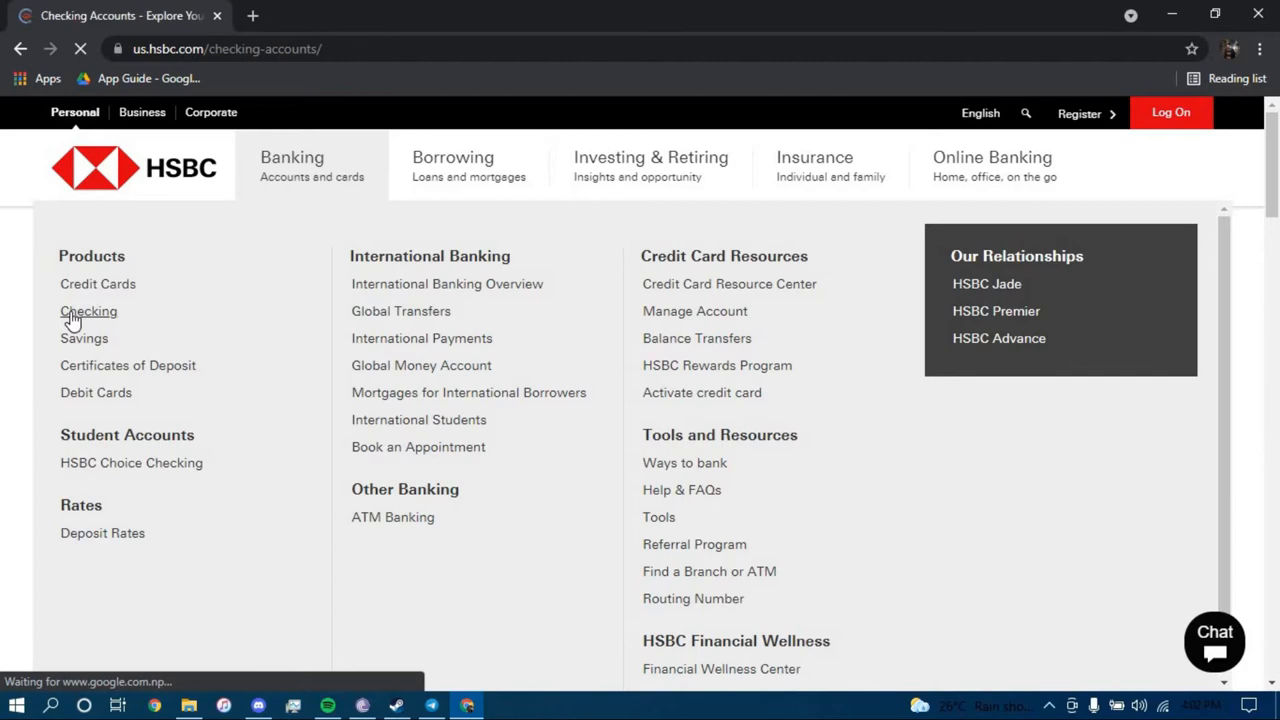
Review the HSBC Premier account in 'Our accounts at a glance' and choose Apply now
click(88, 311)
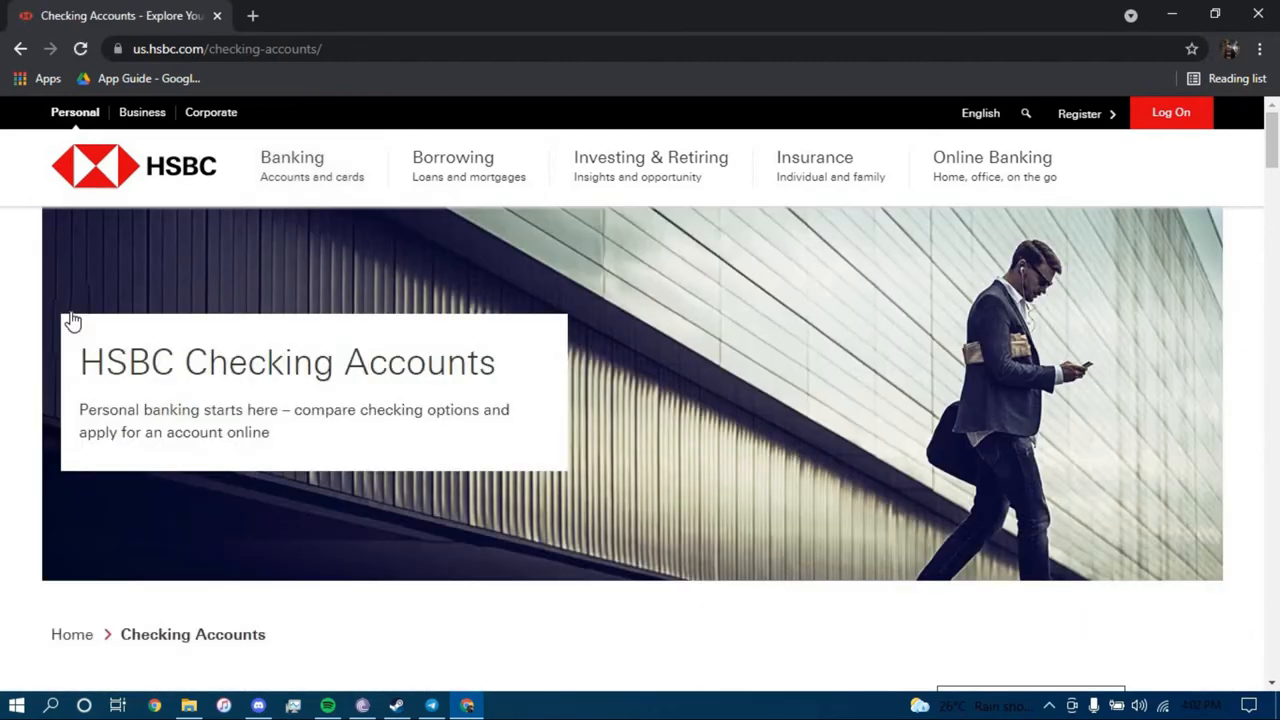
scroll(down, 3)
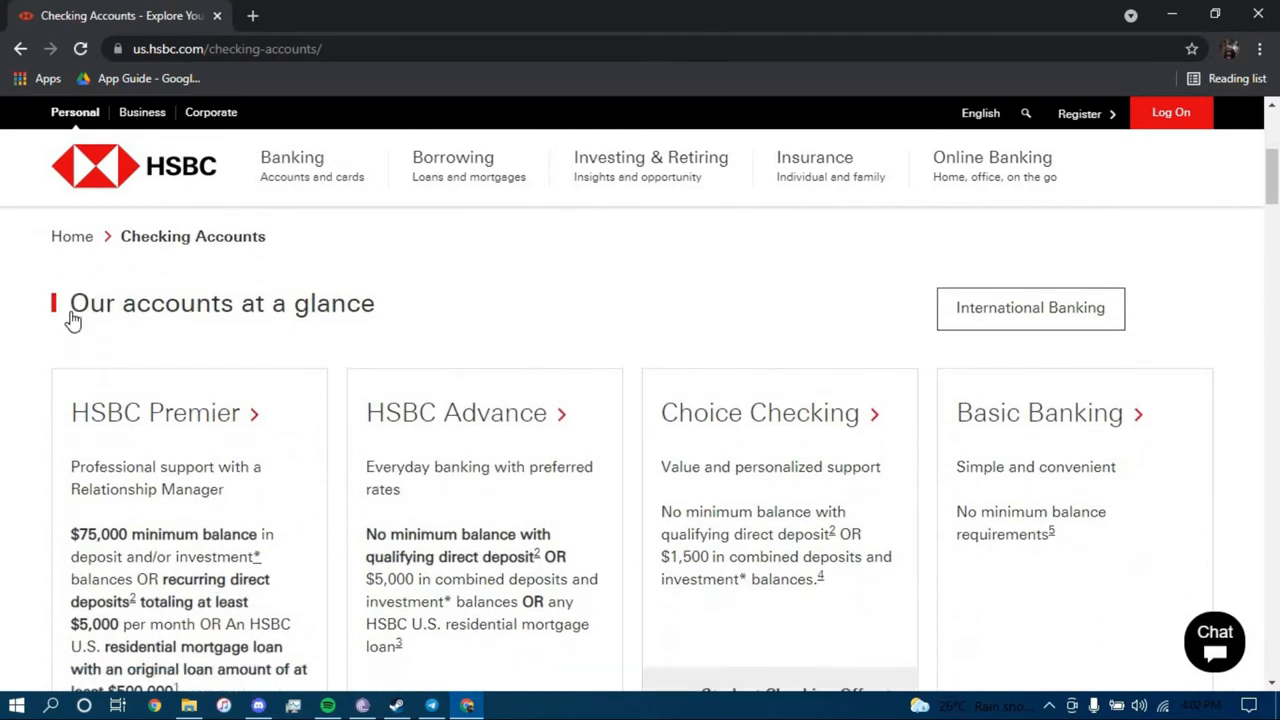
scroll(down, 3)
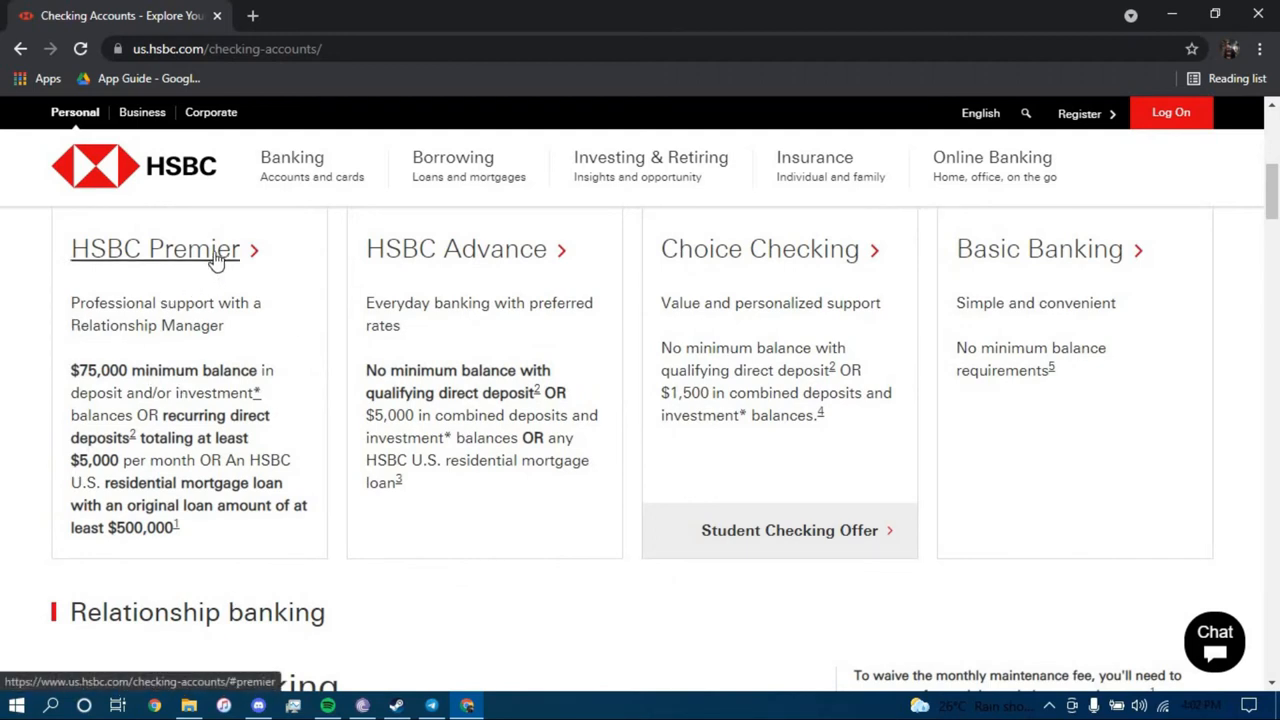
click(155, 249)
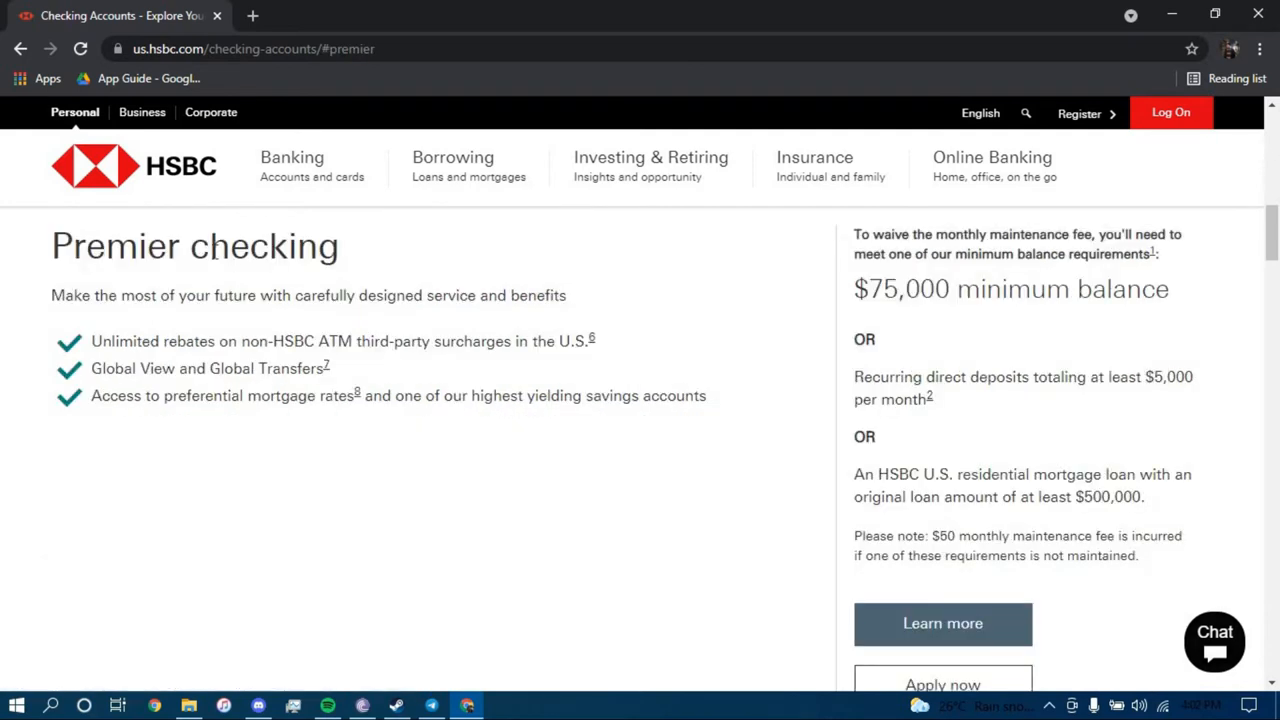
scroll(down, 3)
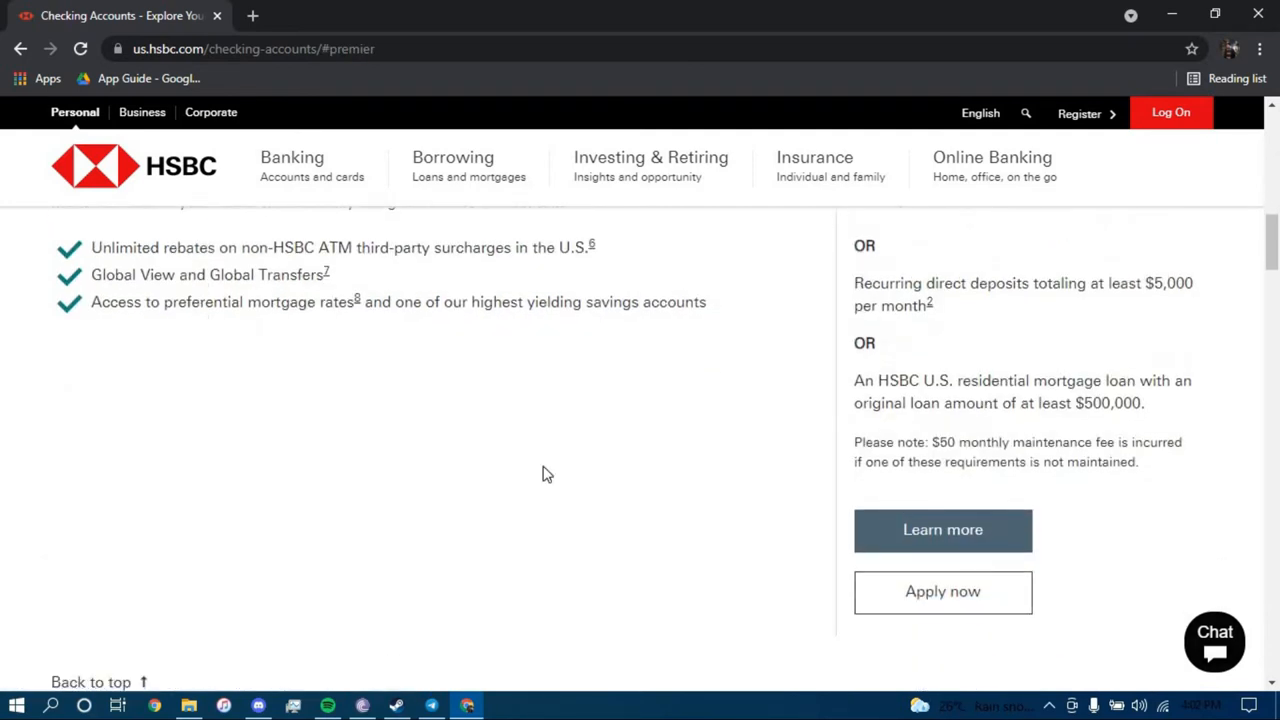
click(943, 592)
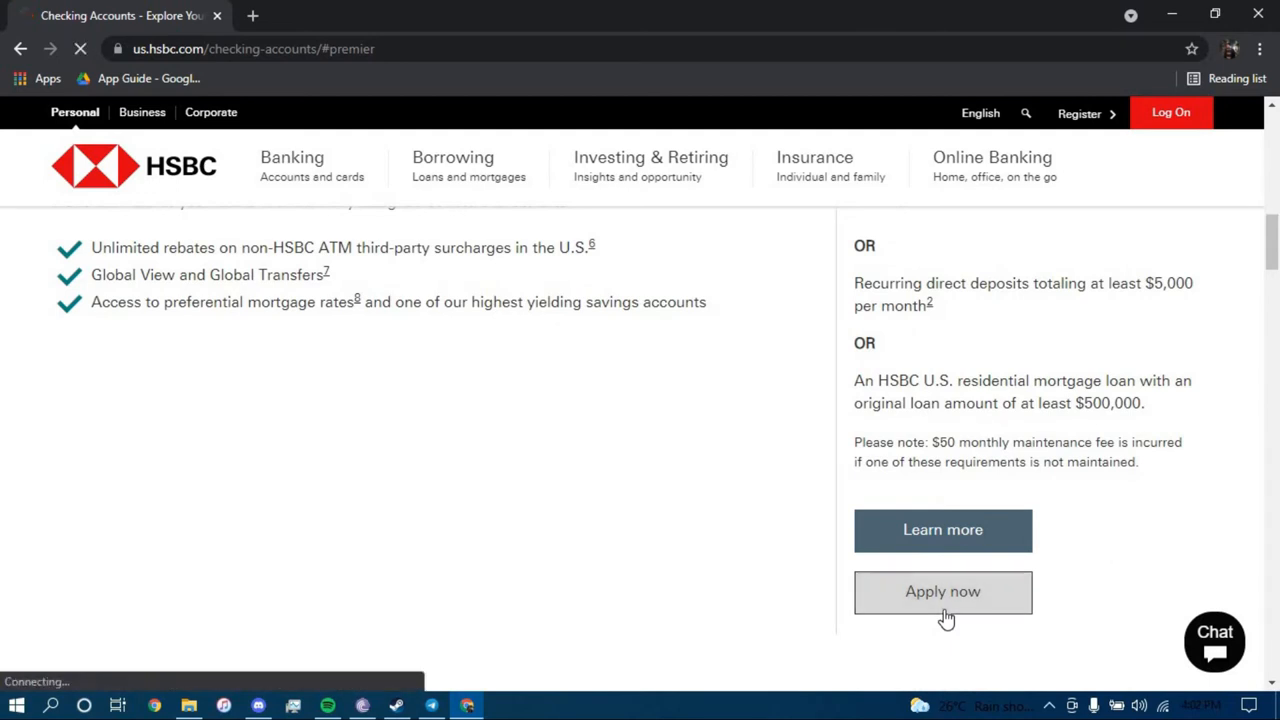
Choose Apply online under 'New to HSBC?' to begin the Premier application
click(942, 592)
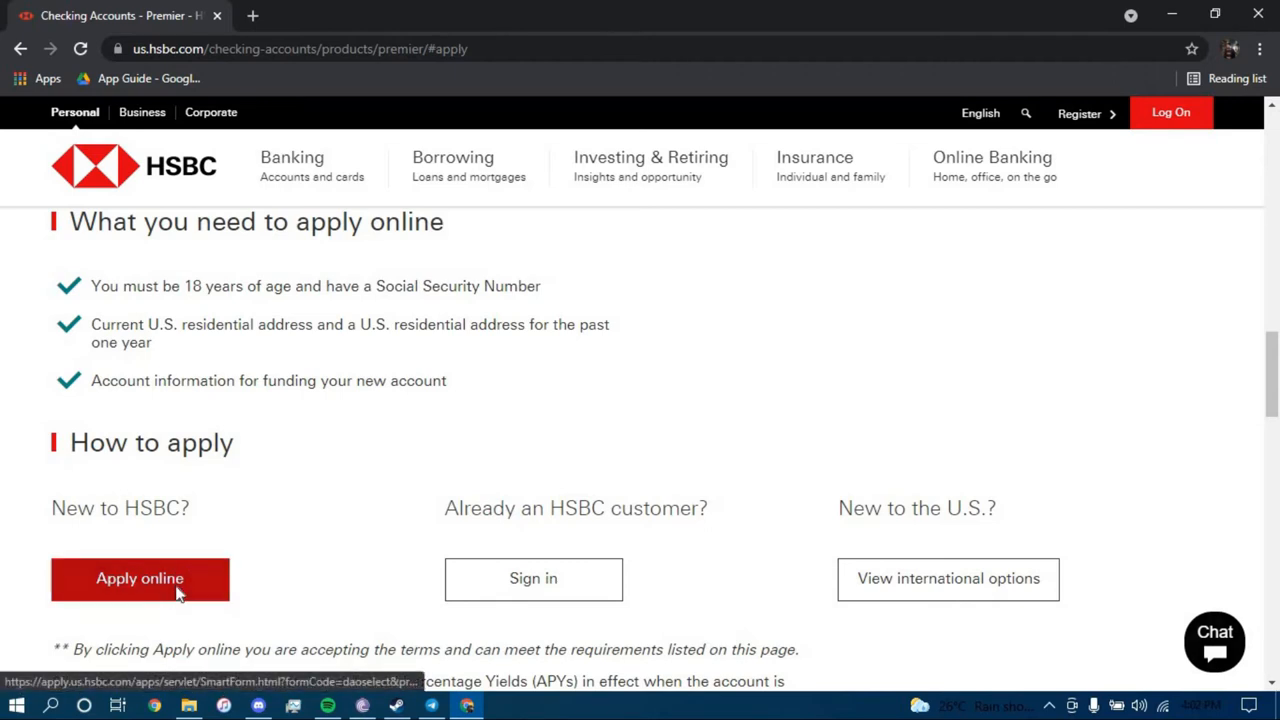
click(140, 579)
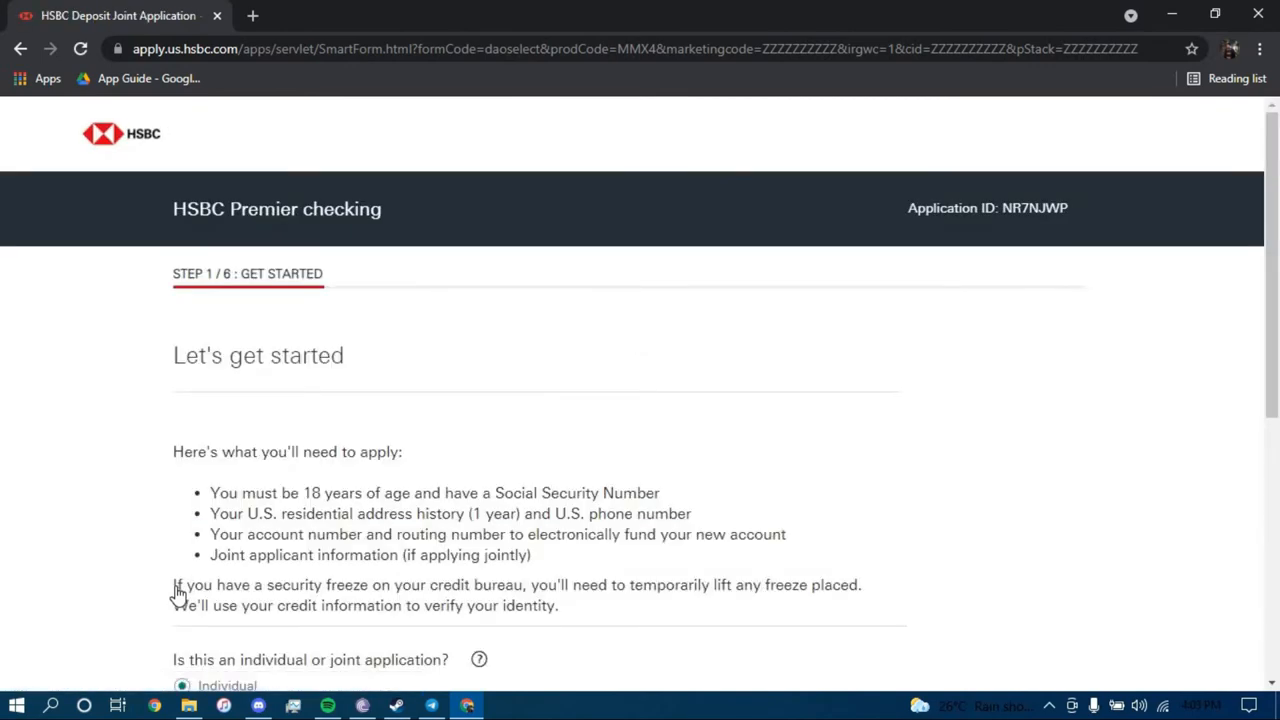
Continue as an Individual applicant with HSBC Premier Savings left unchecked
scroll(down, 3)
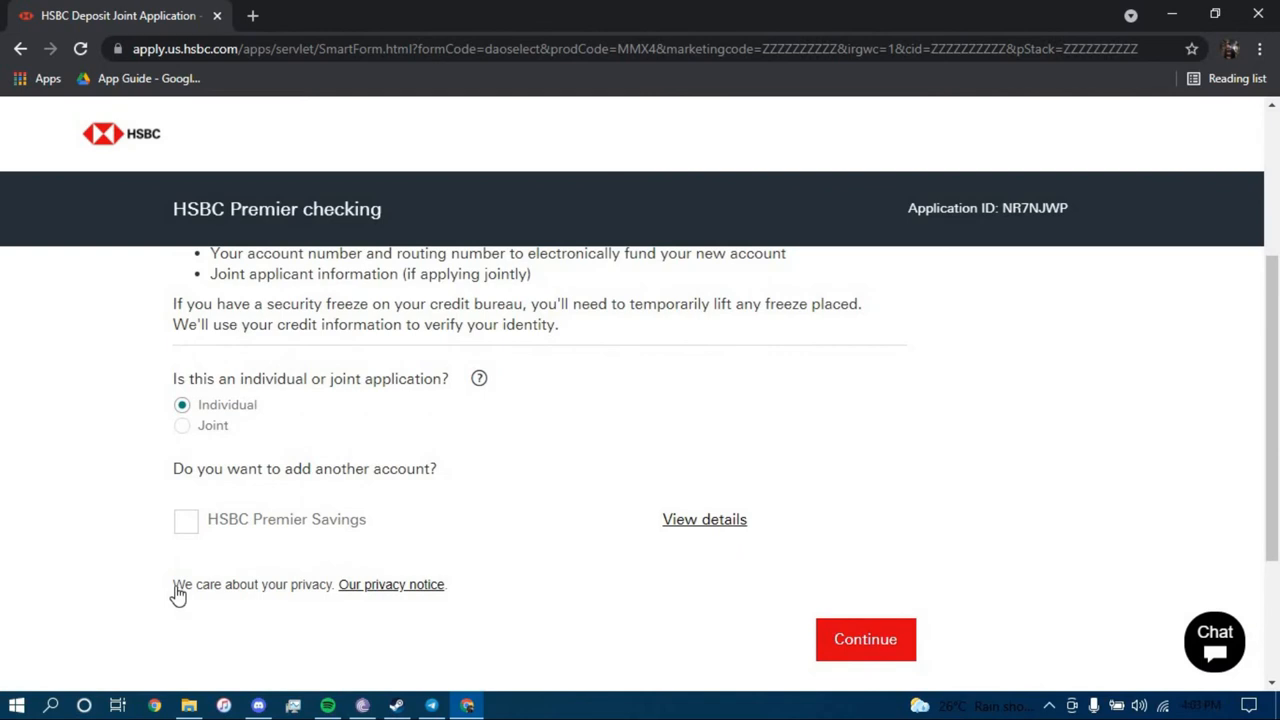
mouse_move(190, 432)
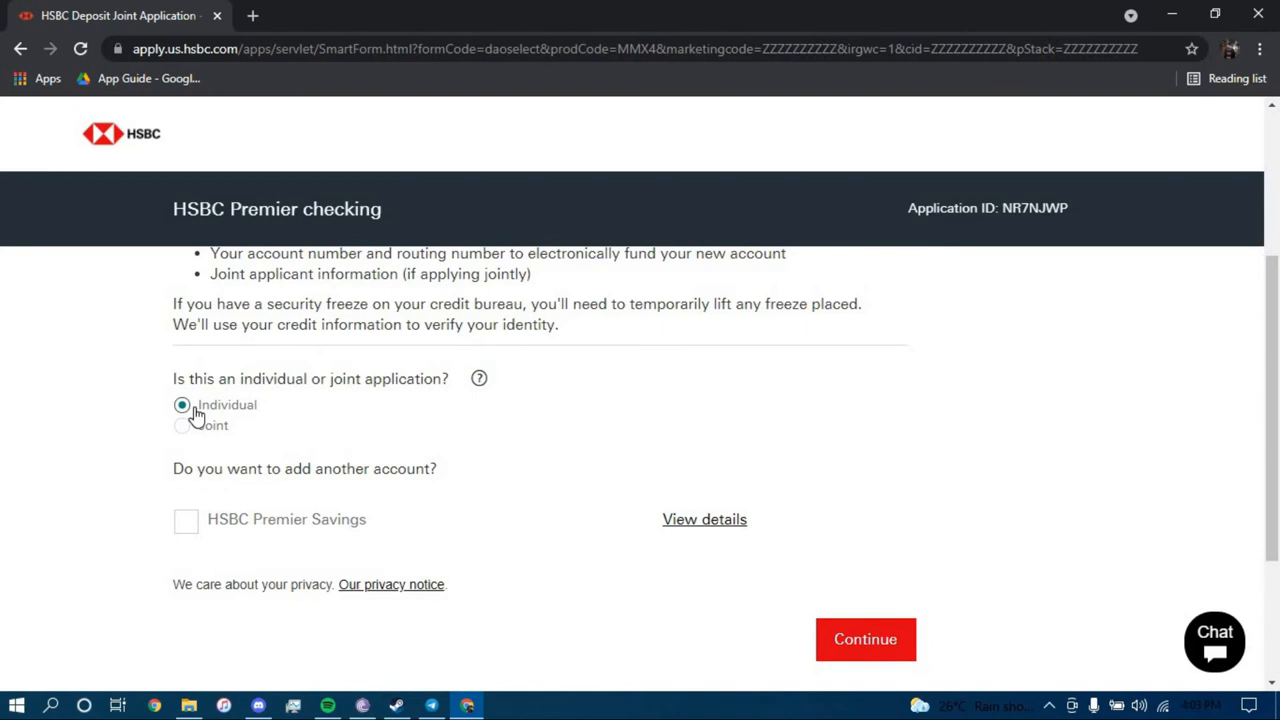
mouse_move(699, 646)
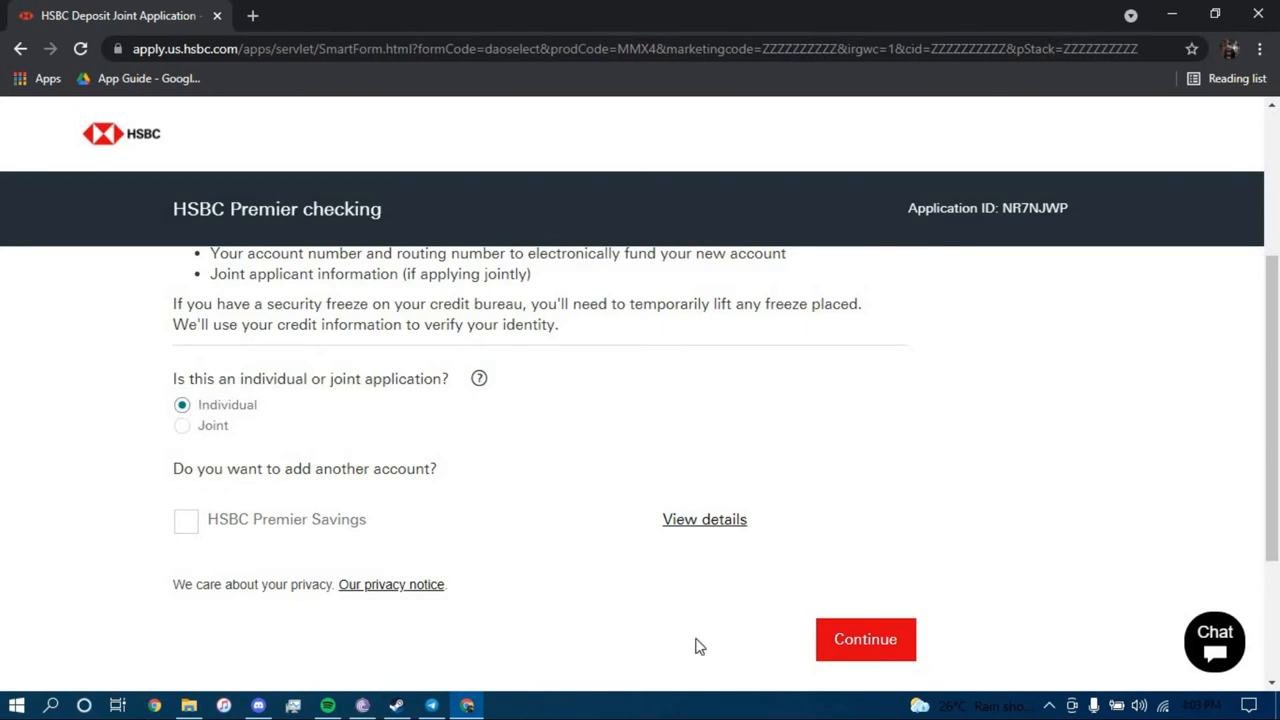
click(865, 639)
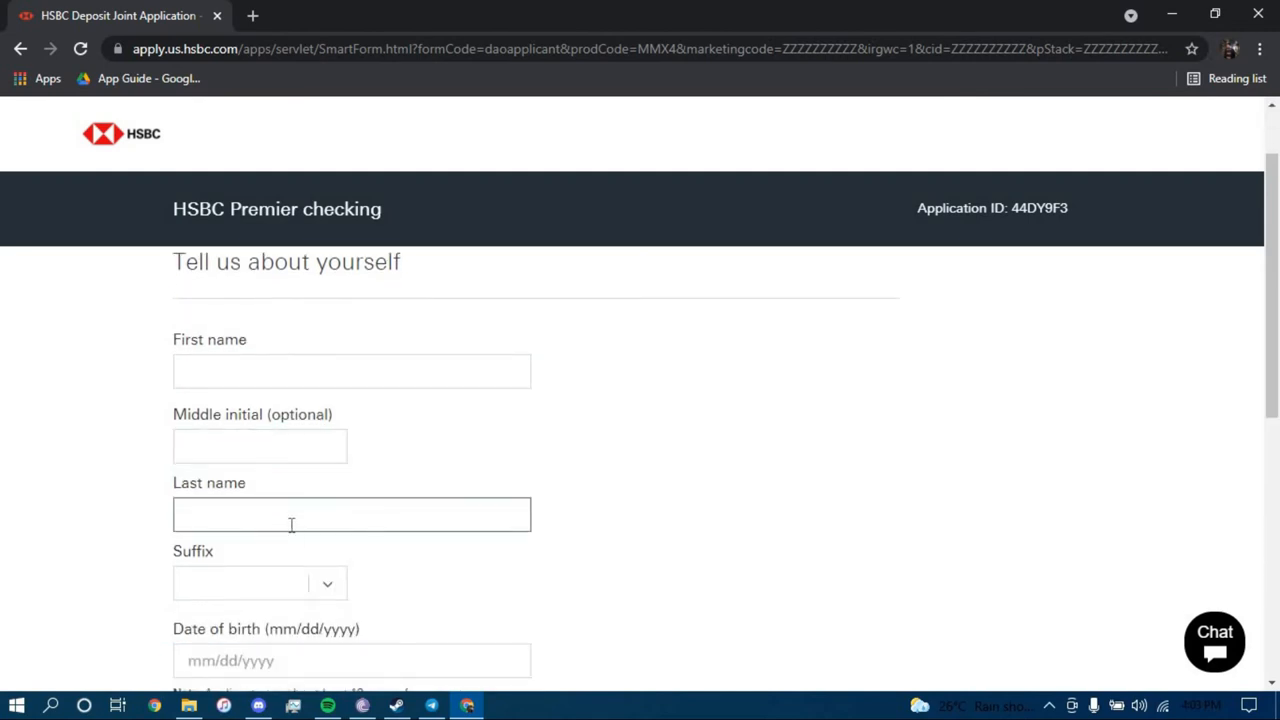
Scroll through the blank name, birth date, SSN and email fields to Continue
scroll(down, 3)
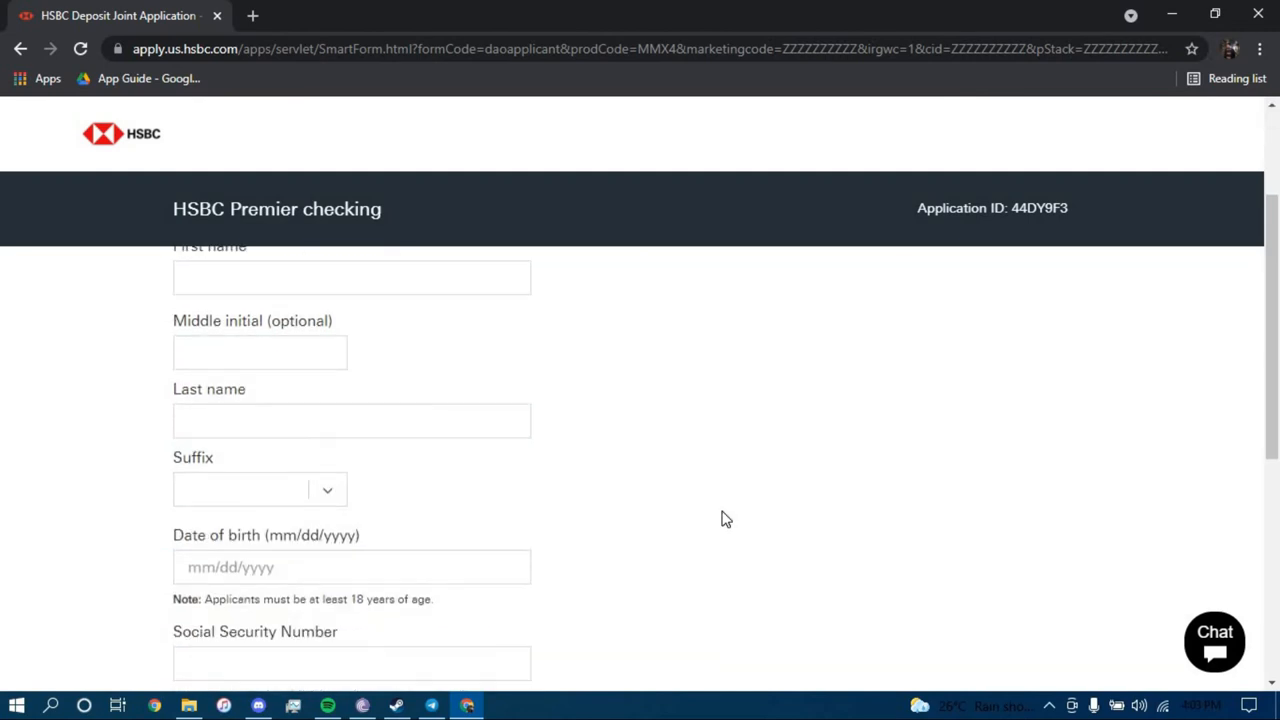
scroll(down, 3)
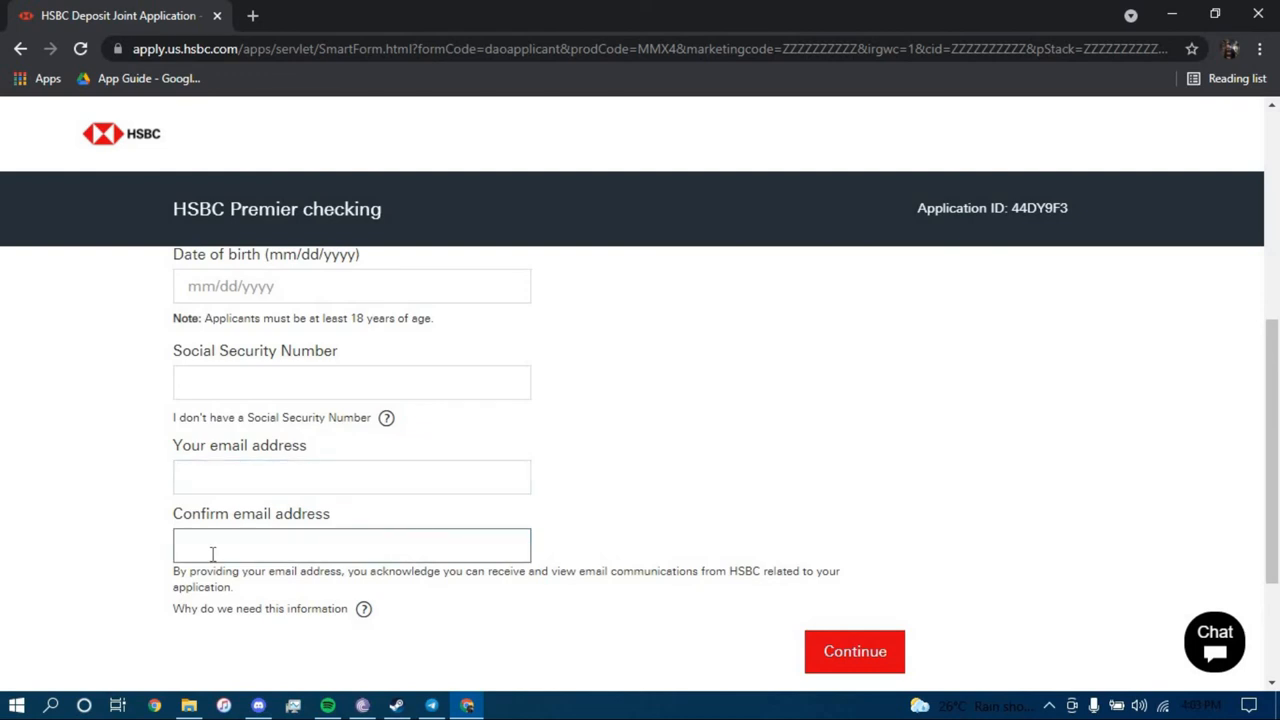
scroll(down, 3)
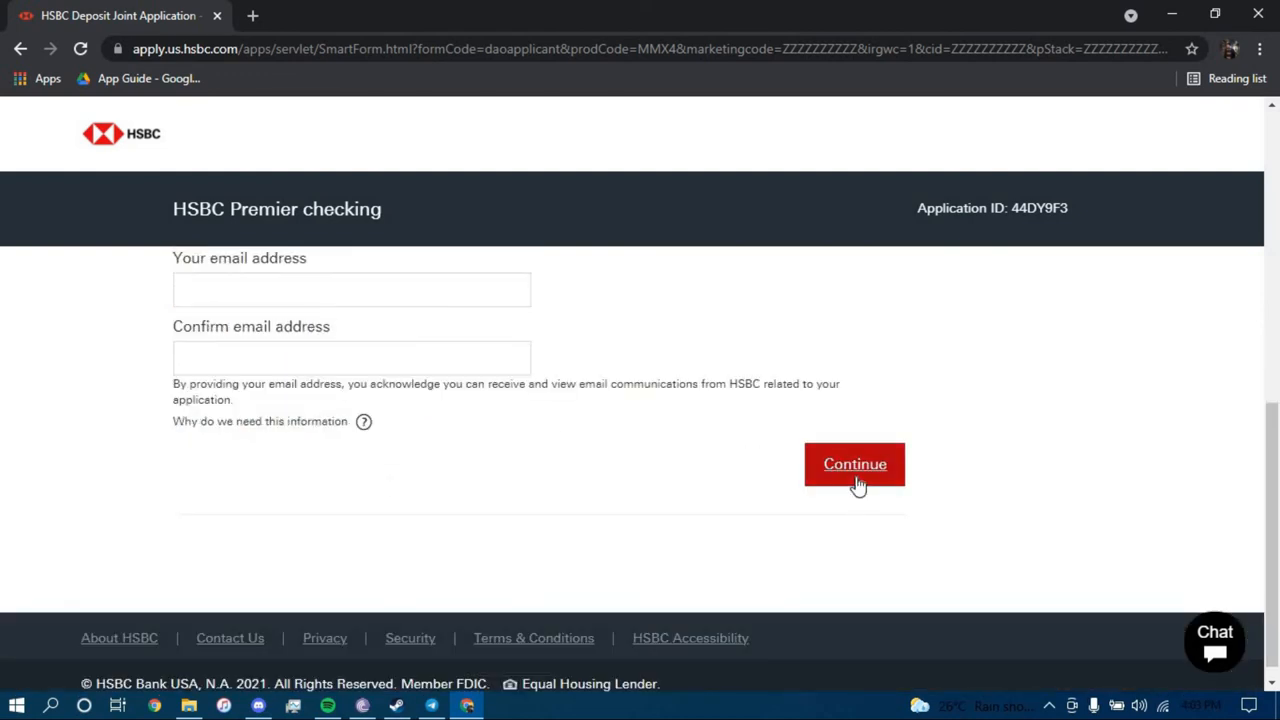
mouse_move(855, 477)
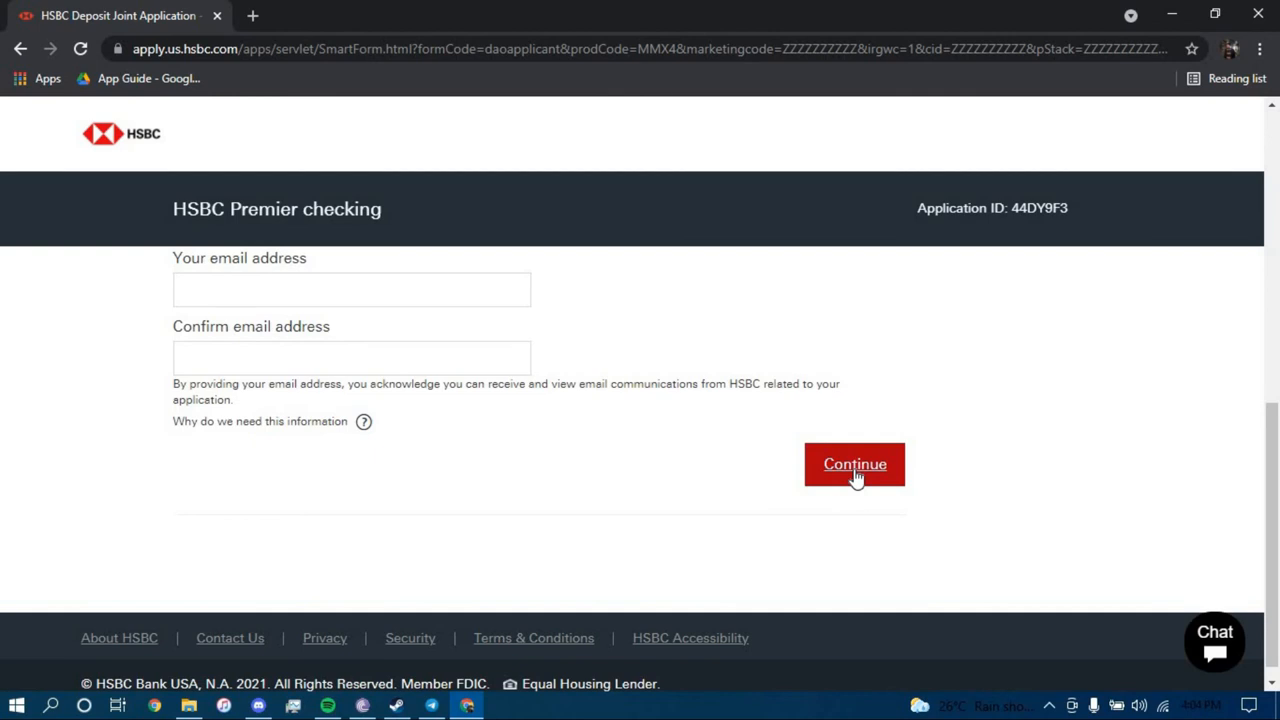
mouse_move(848, 477)
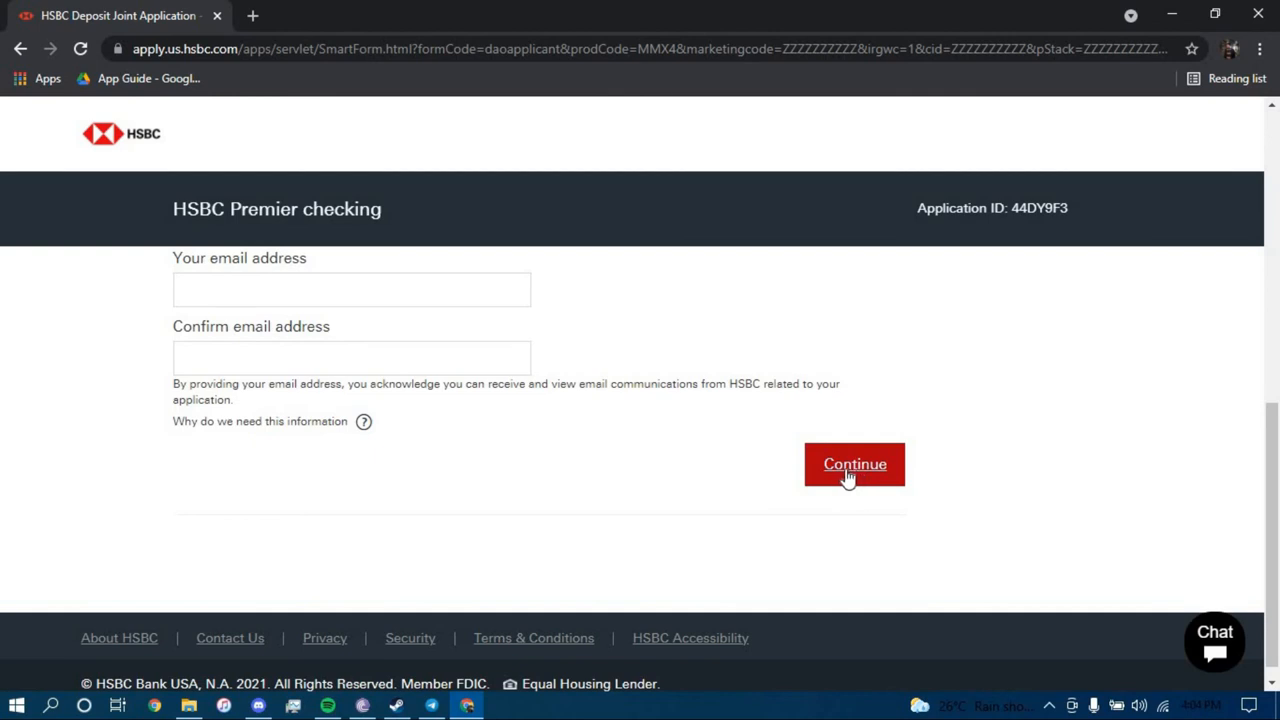